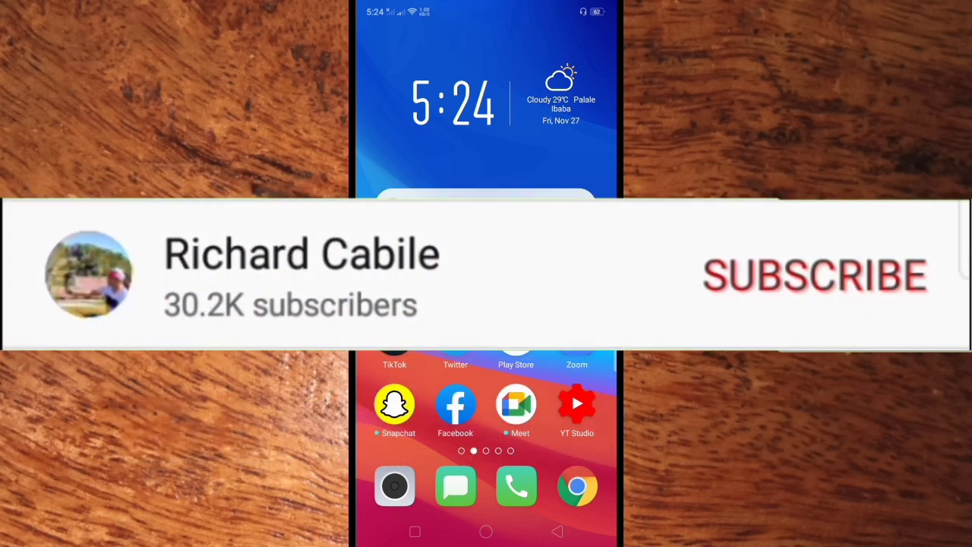
# Open Settings and go to About Phone to view model and ColorOS version.
pyautogui.click(814, 275)
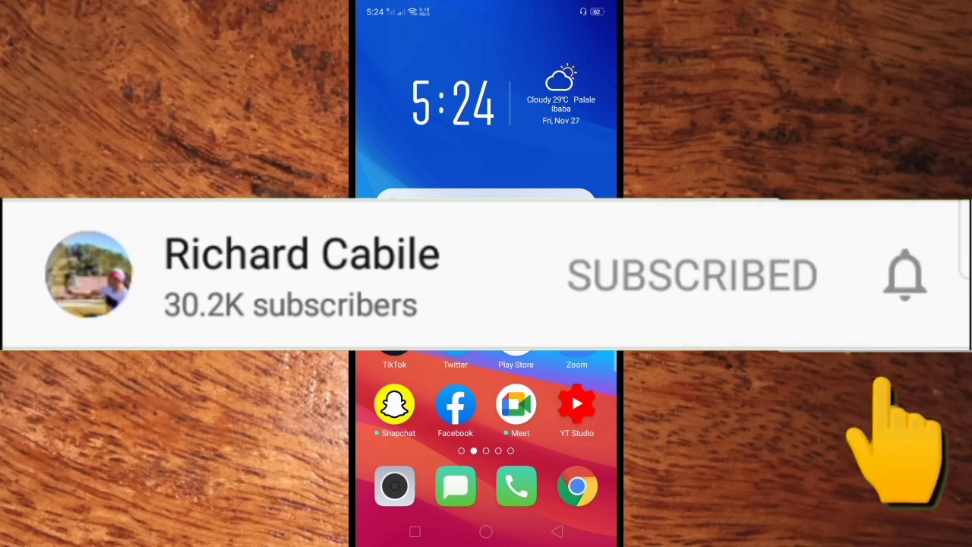
pyautogui.click(904, 273)
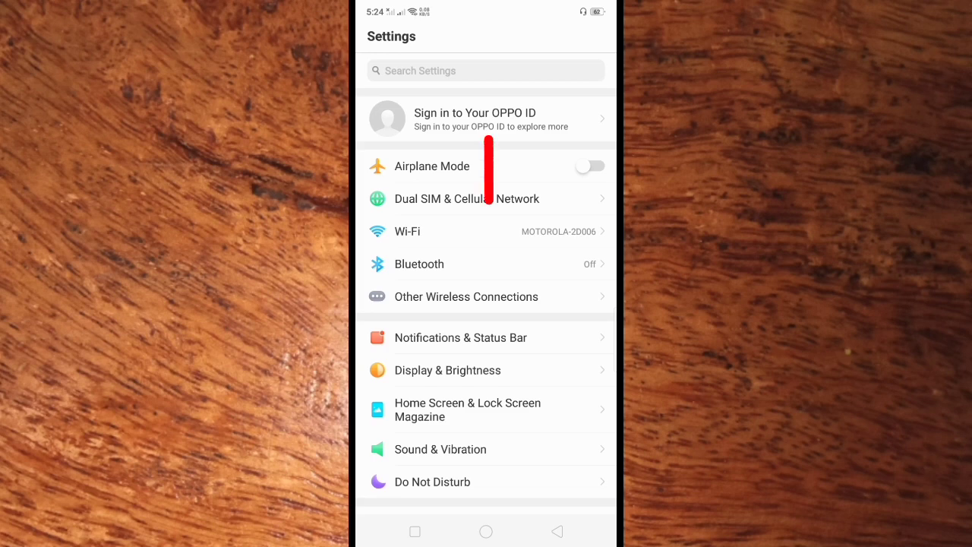
pyautogui.scroll(-3)
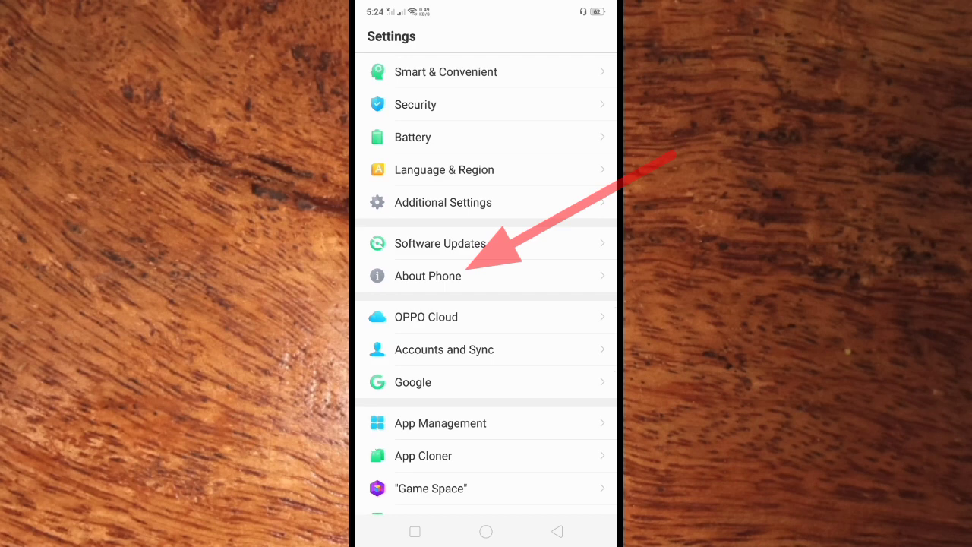
pyautogui.click(427, 275)
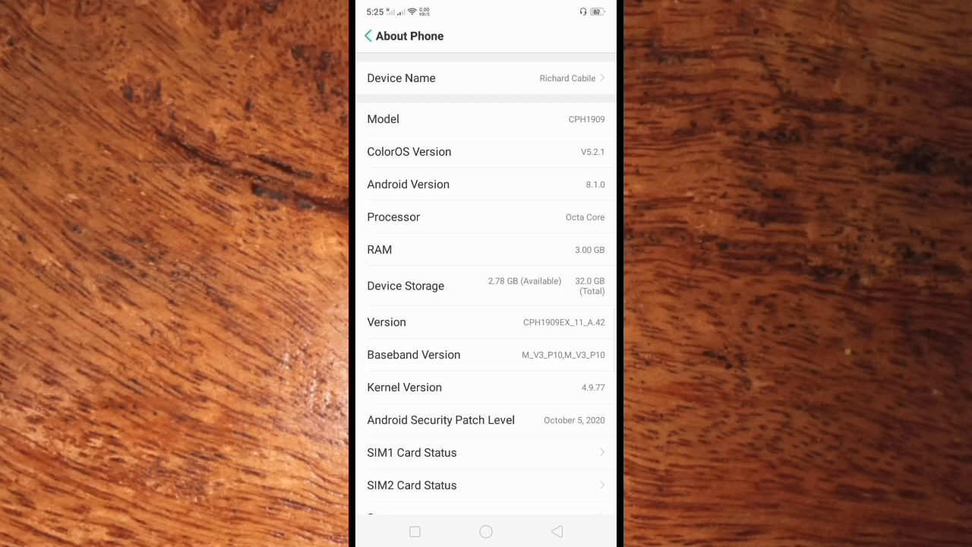
# Return to the main Settings list and open Additional Settings.
pyautogui.click(556, 531)
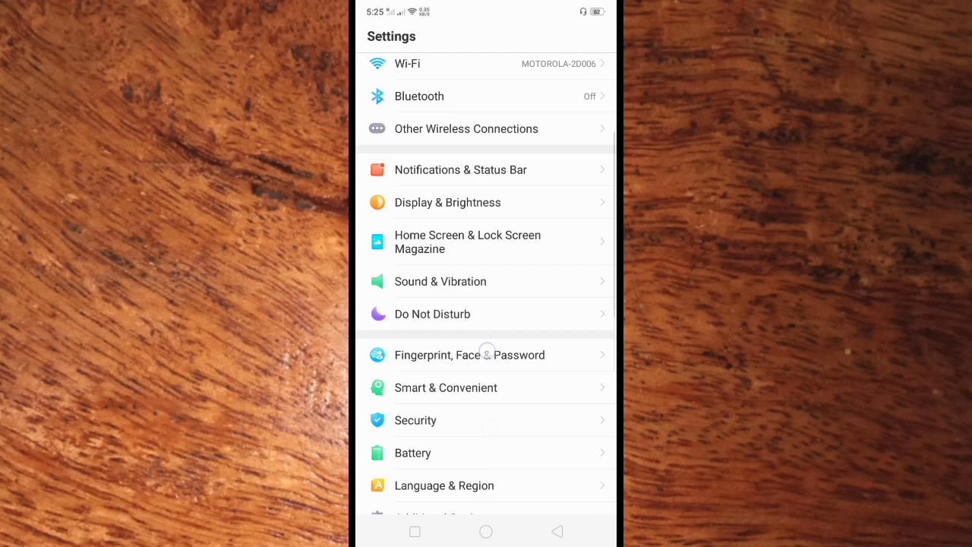
pyautogui.scroll(-3)
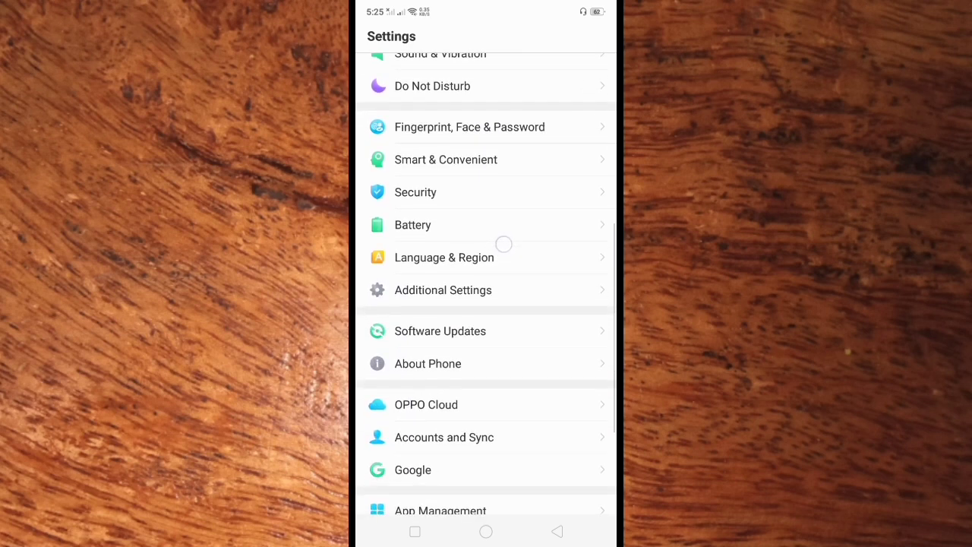
pyautogui.click(443, 289)
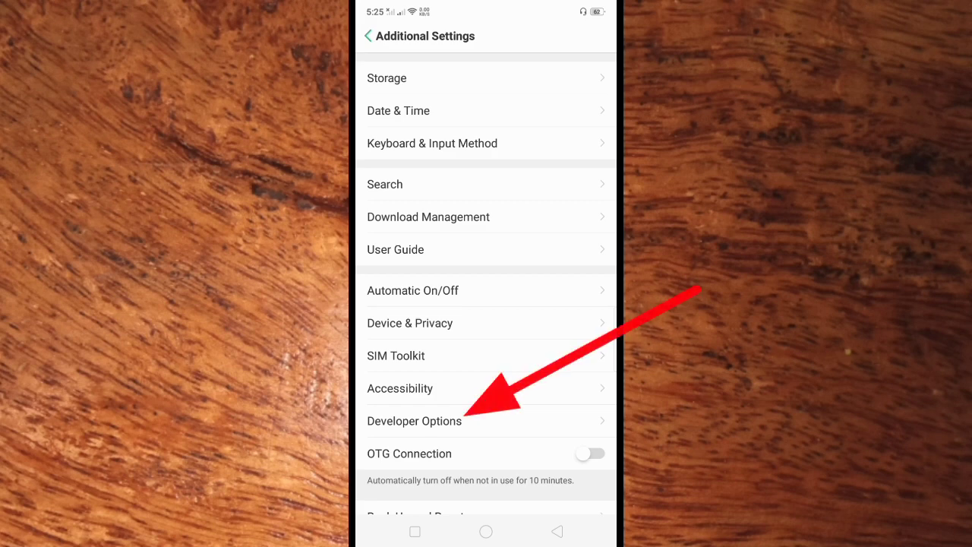
# Open Developer Options and toggle its master switch off and back on.
pyautogui.click(414, 421)
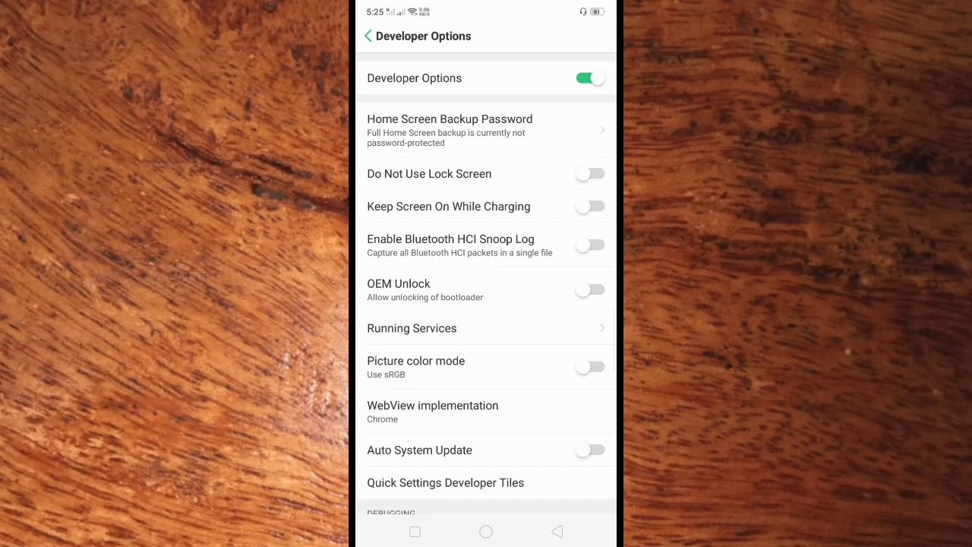
pyautogui.click(589, 78)
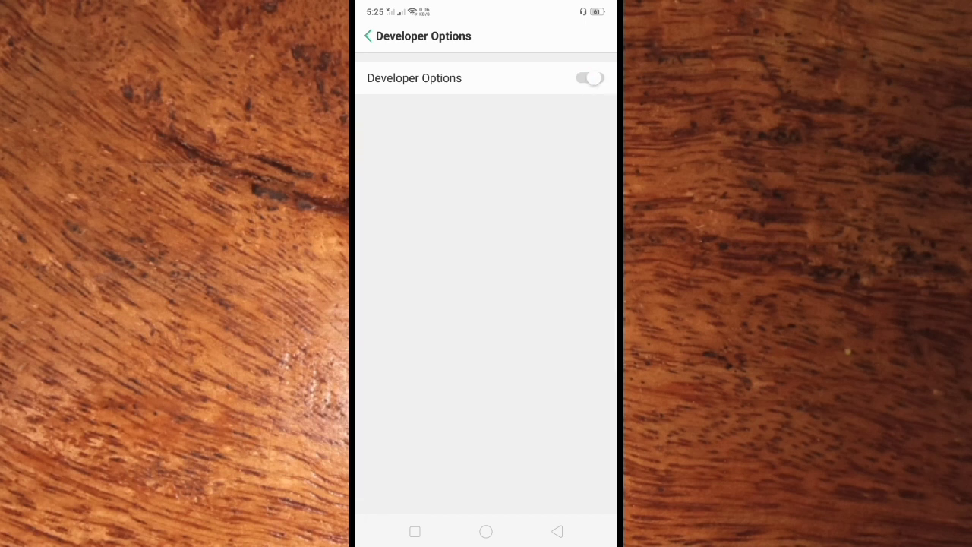
pyautogui.click(589, 79)
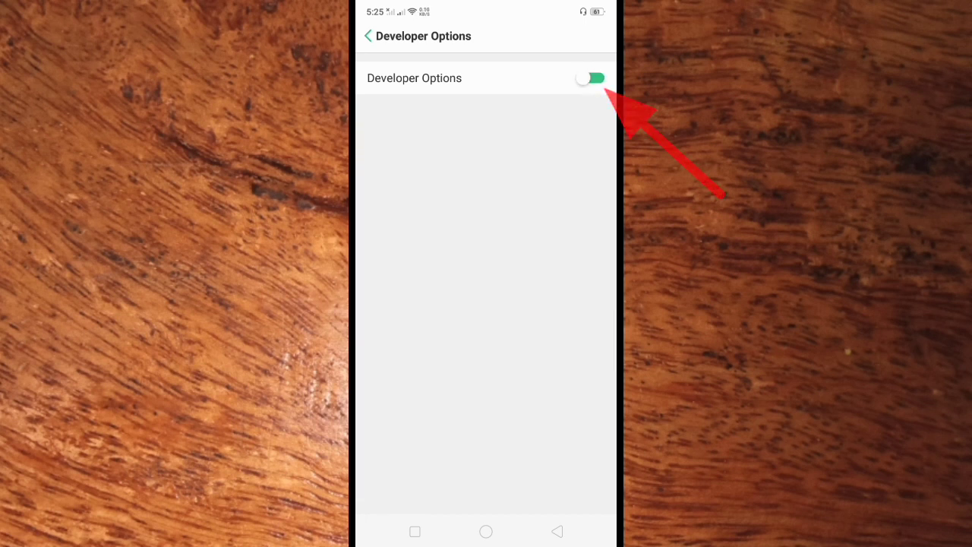
pyautogui.click(590, 77)
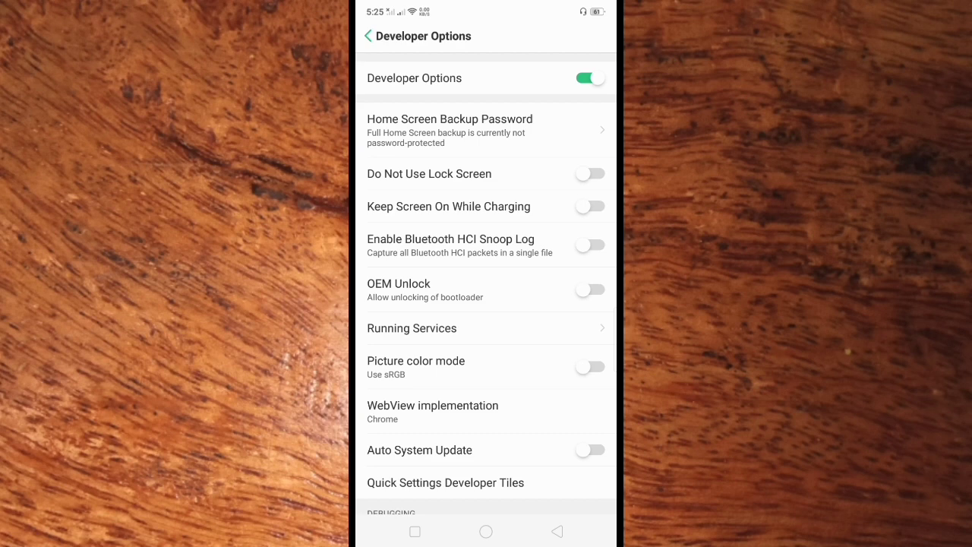
pyautogui.scroll(-3)
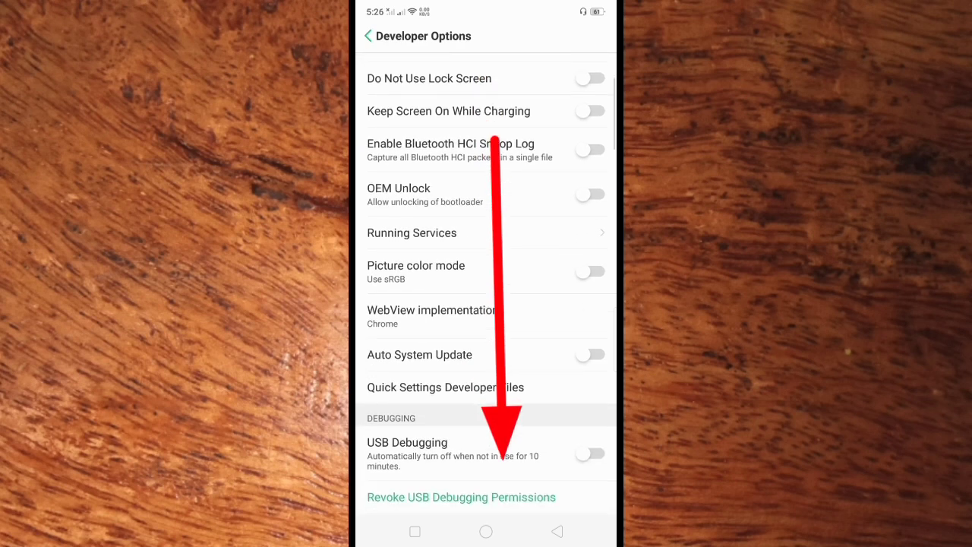
pyautogui.scroll(-3)
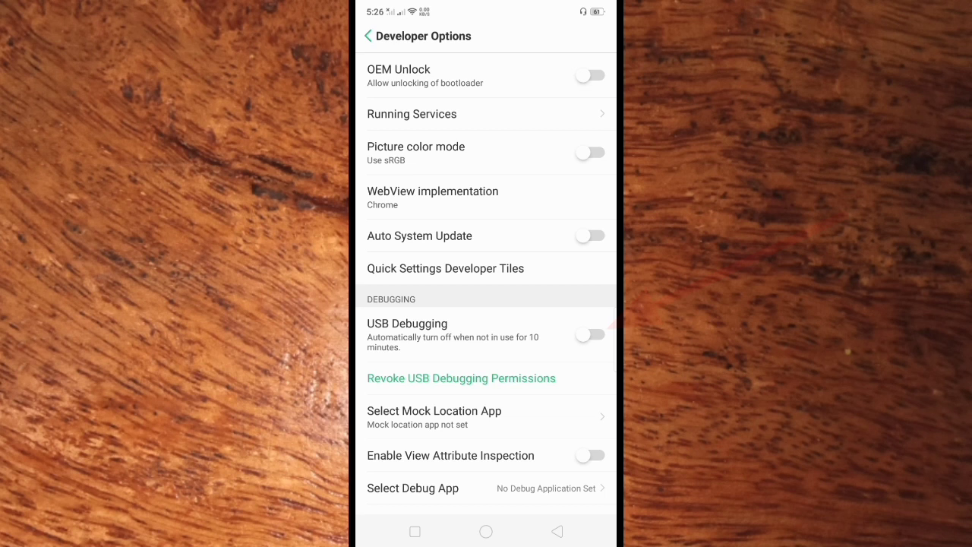
pyautogui.click(590, 334)
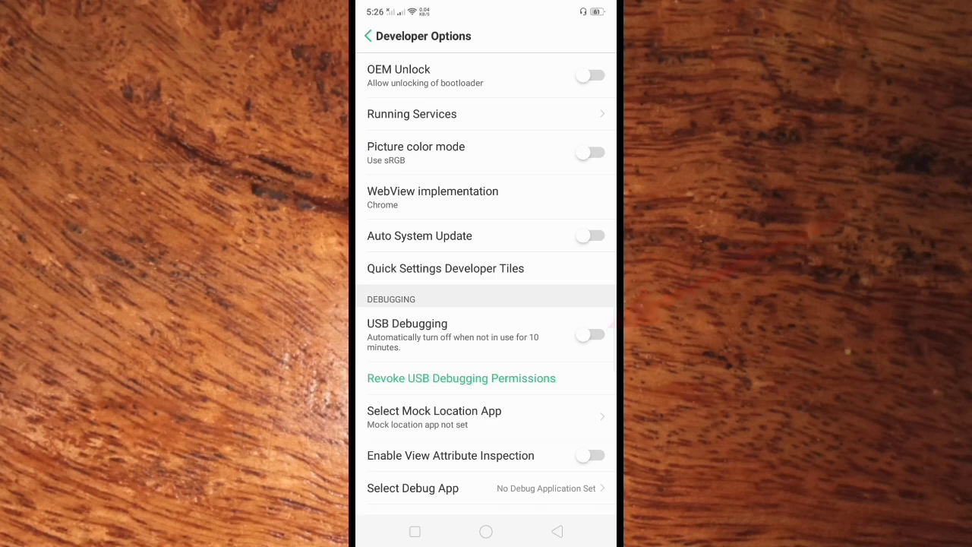
# Switch on USB Debugging and confirm OK in the Enable USB Debugging? dialog.
pyautogui.click(589, 334)
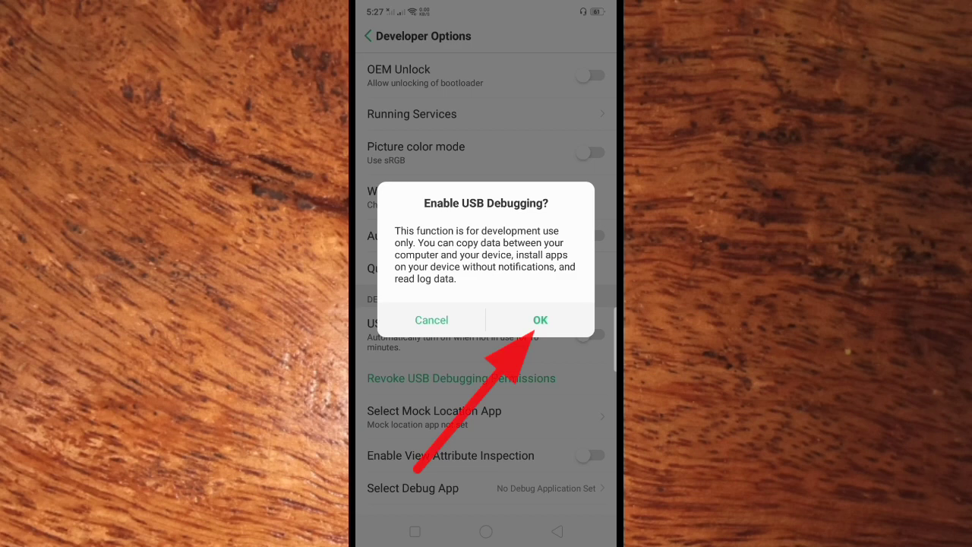
pyautogui.click(540, 320)
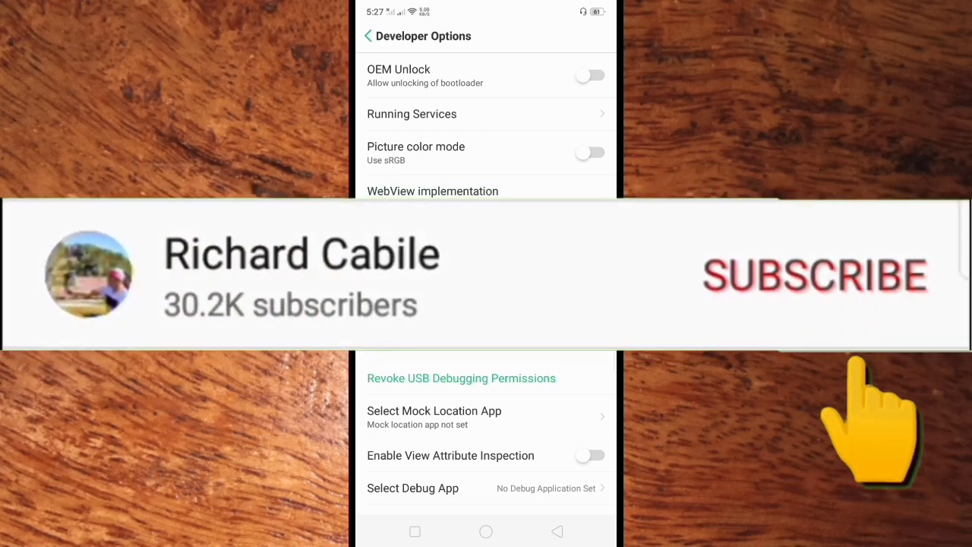
pyautogui.click(814, 275)
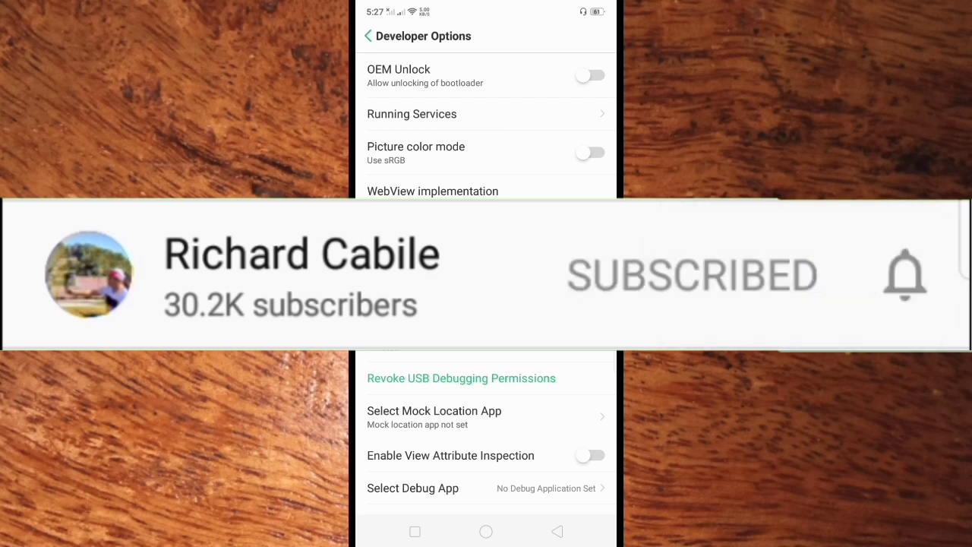
pyautogui.click(903, 275)
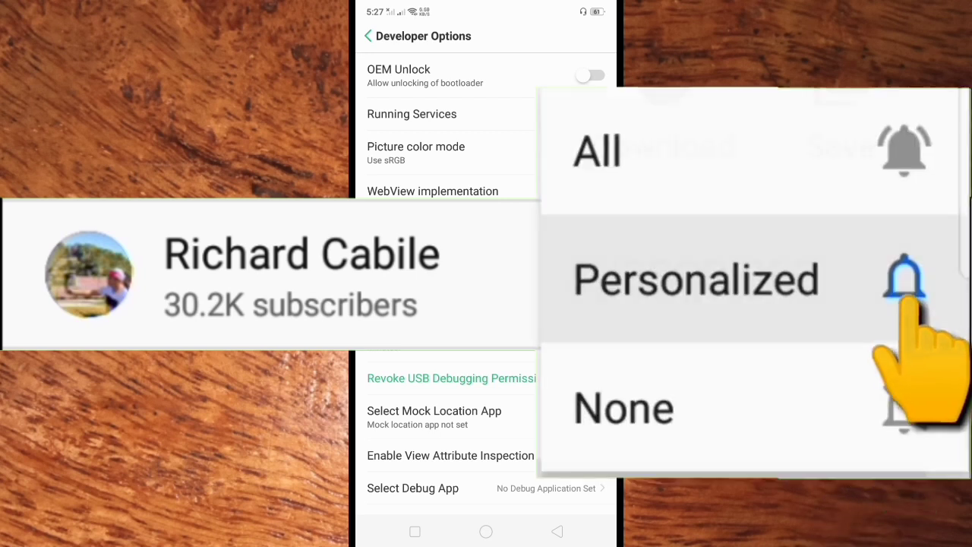